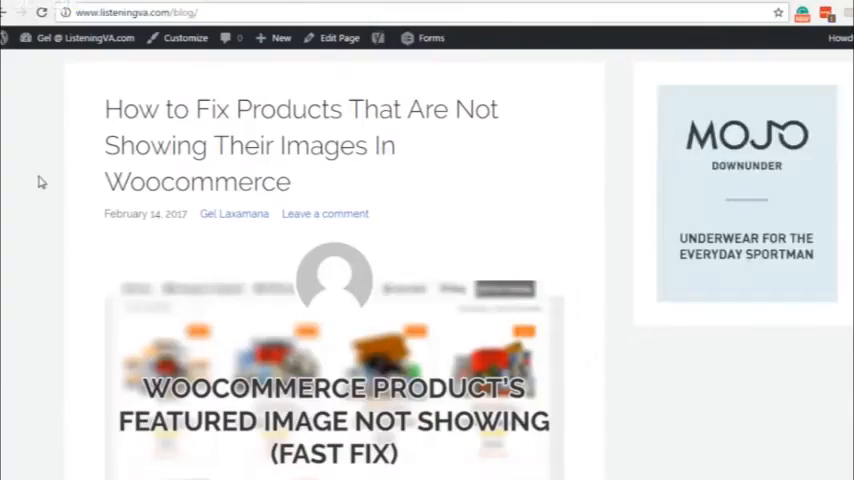
# Follow the post author's link, which redirects to the Gel @ ListeningVA.com home page
pyautogui.scroll(-3)
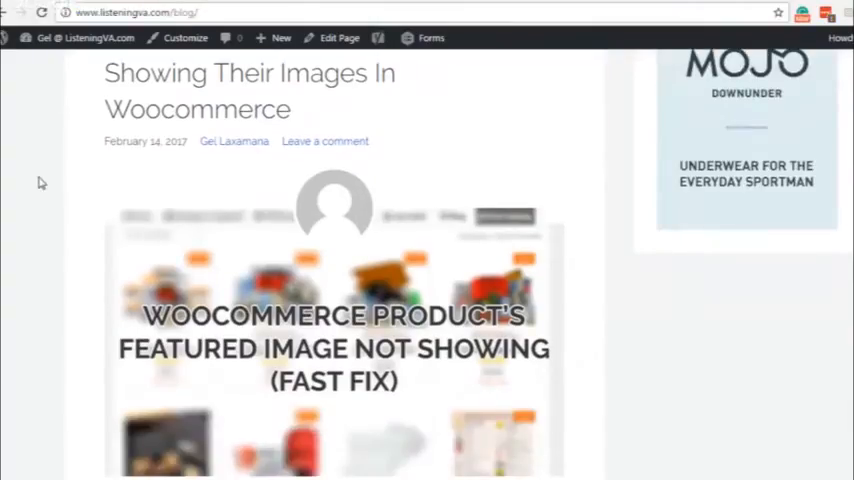
pyautogui.click(234, 140)
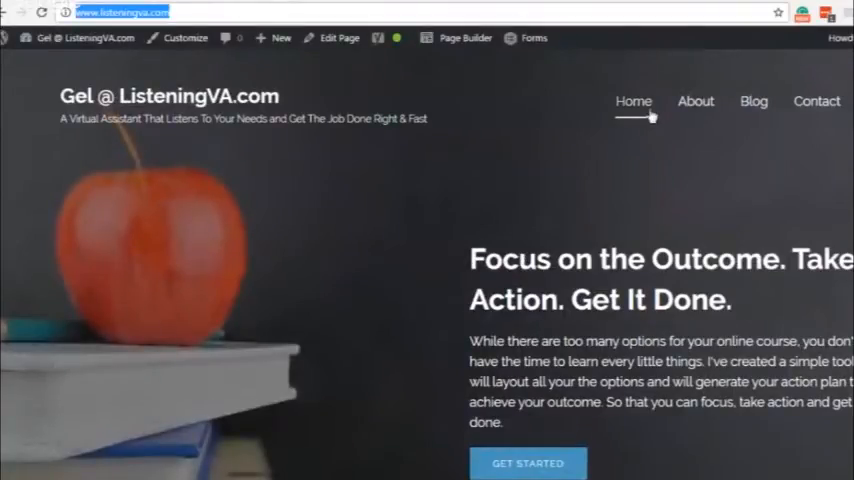
# Scroll through the home page before moving to the wp-content/plugins folder
pyautogui.scroll(-3)
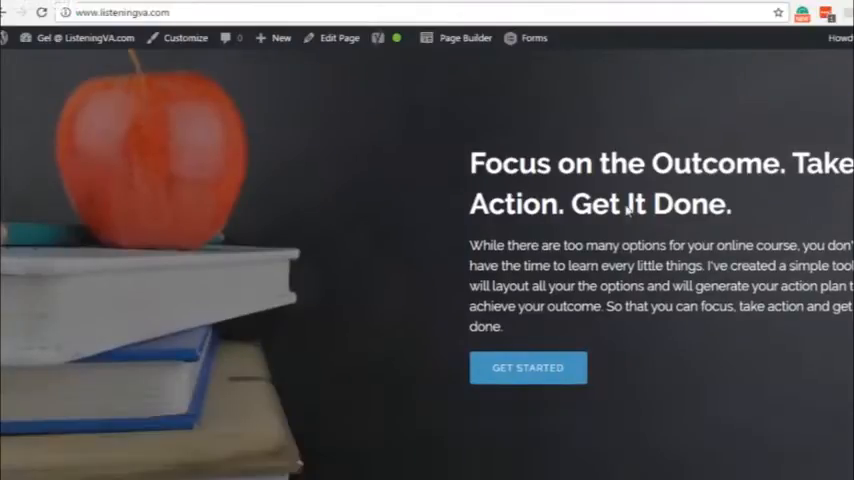
pyautogui.scroll(-3)
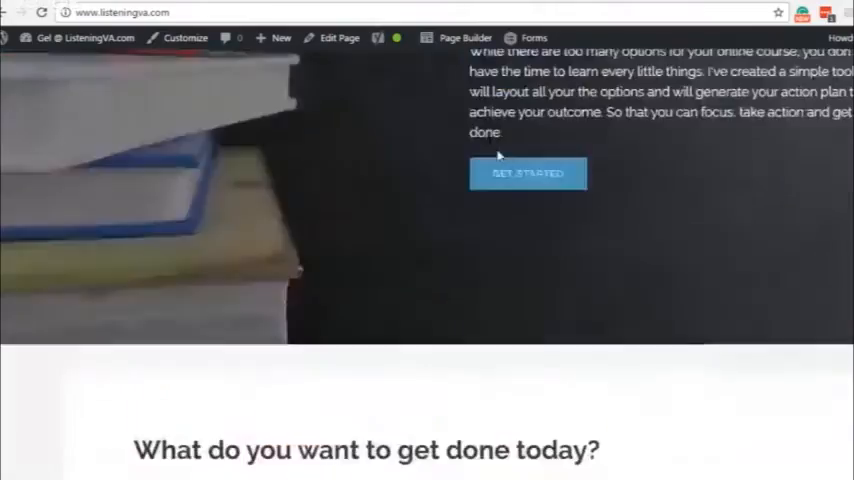
pyautogui.scroll(3)
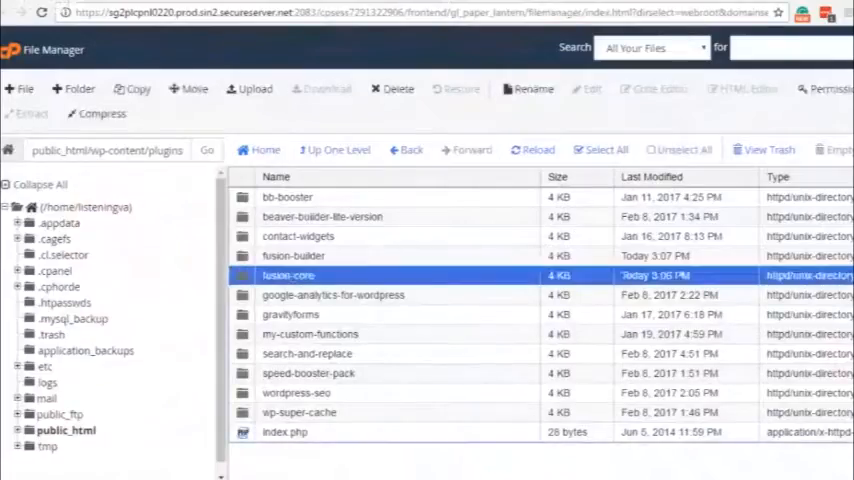
# Go into wordpress-seo and then its frontend folder listing class-frontend.php
pyautogui.click(308, 352)
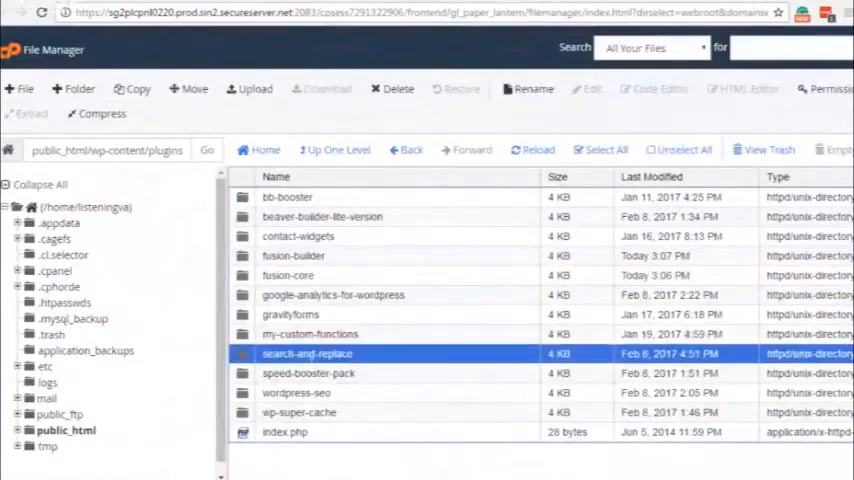
pyautogui.click(308, 372)
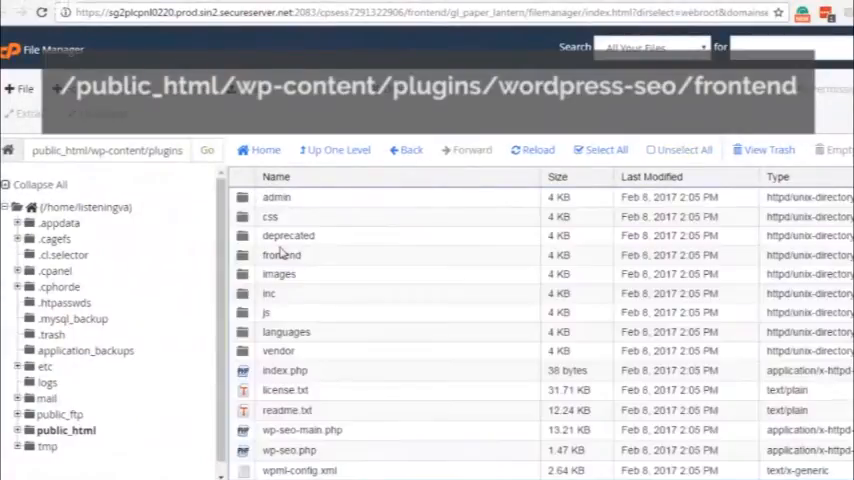
pyautogui.click(538, 148)
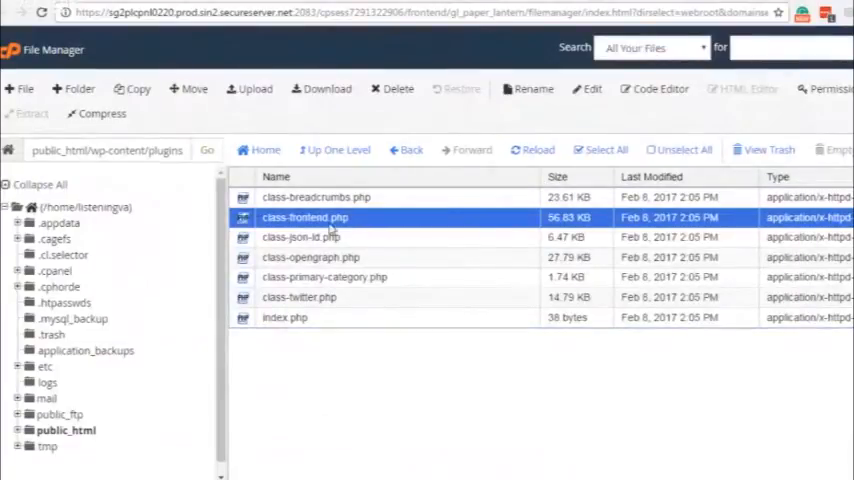
# Open class-frontend.php in the File Manager text editor
pyautogui.click(592, 88)
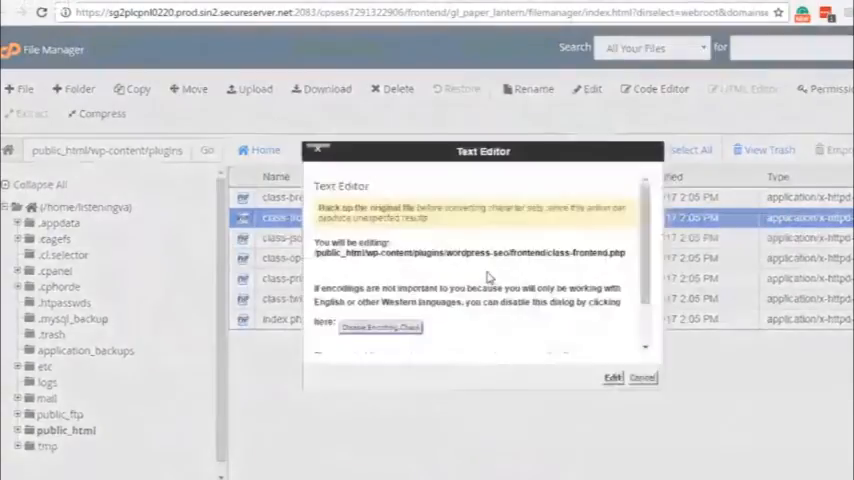
pyautogui.click(612, 376)
pyautogui.write('function archive_redirect(')
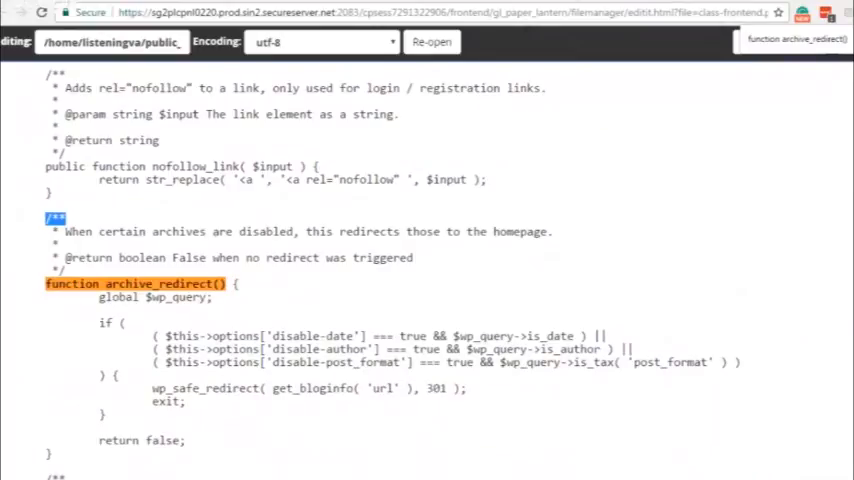
# Locate the archive_redirect function that sends disabled archives to the homepage
pyautogui.press('ctrl+s')
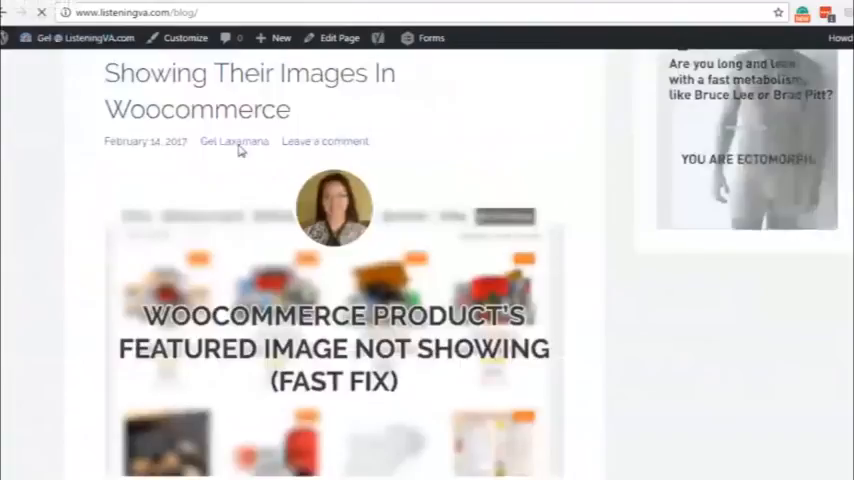
# Follow the author link, now landing on Gel Laxamana's author archive, and select its URL
pyautogui.click(234, 140)
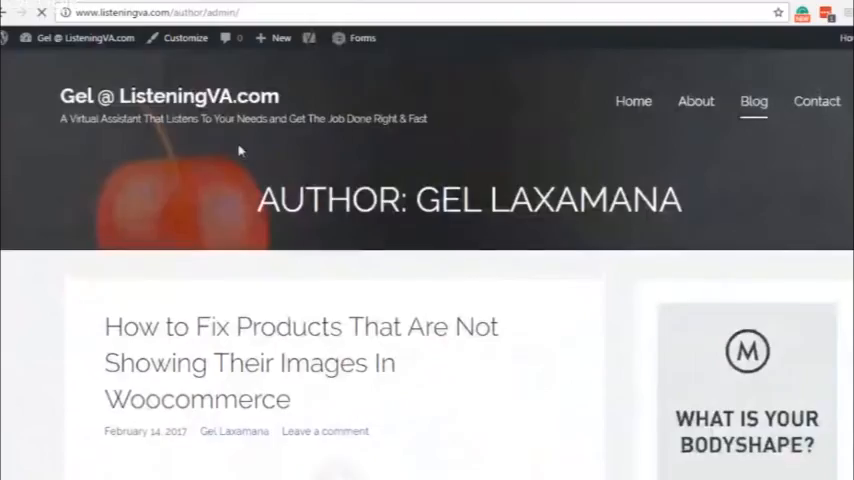
pyautogui.scroll(-3)
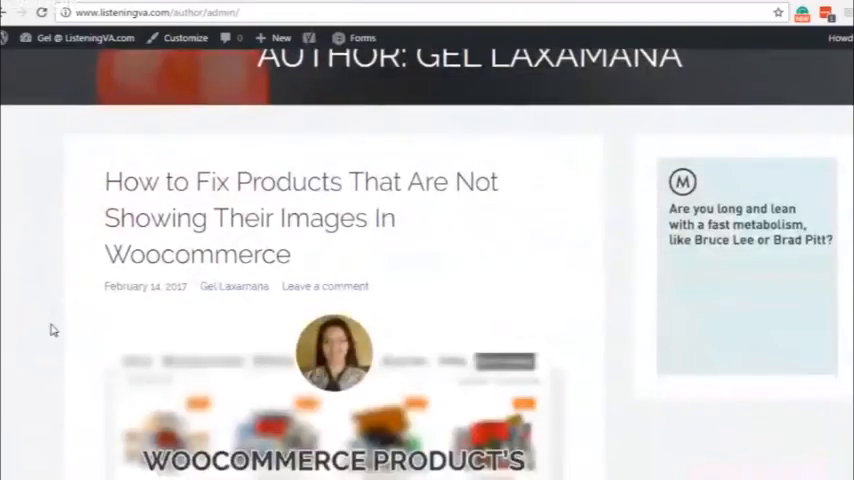
pyautogui.click(160, 12)
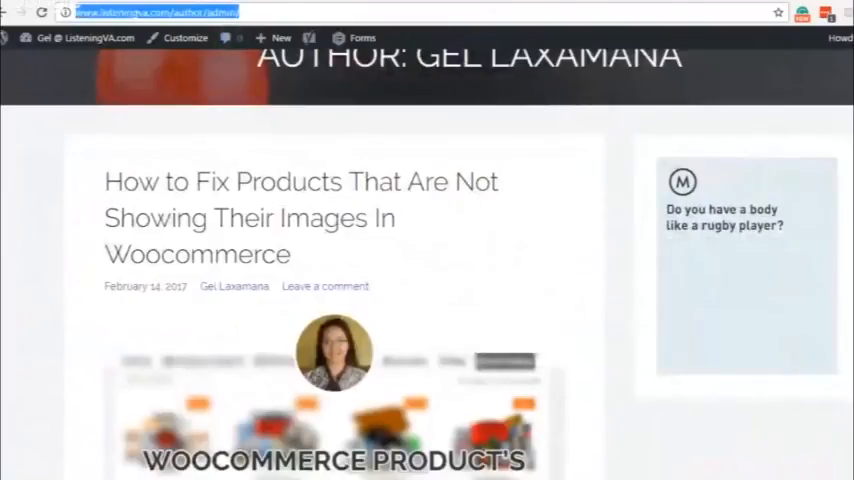